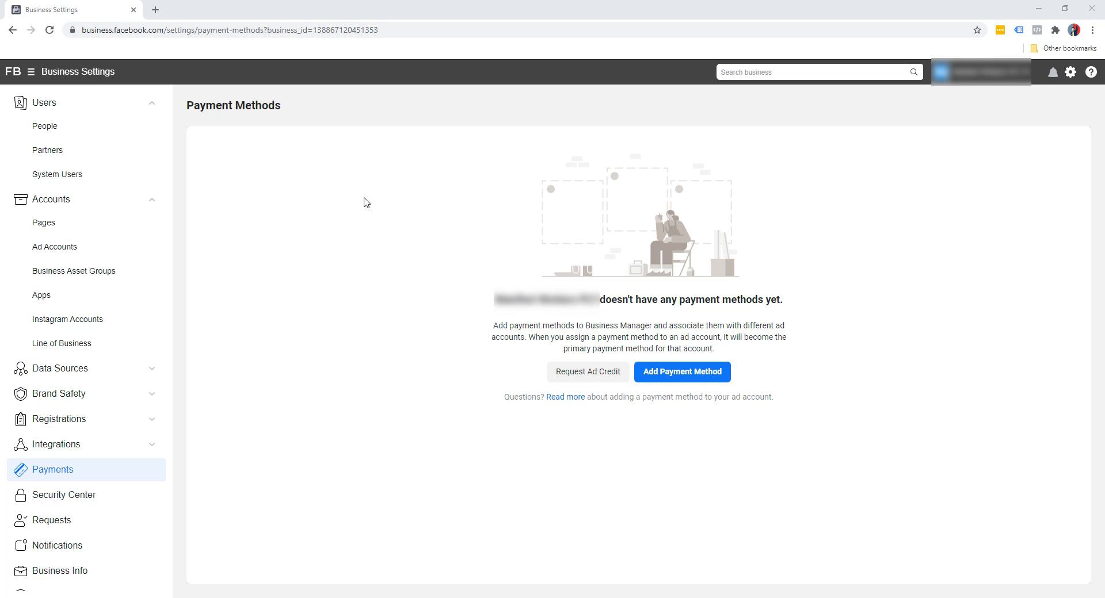
mouse_move(68, 88)
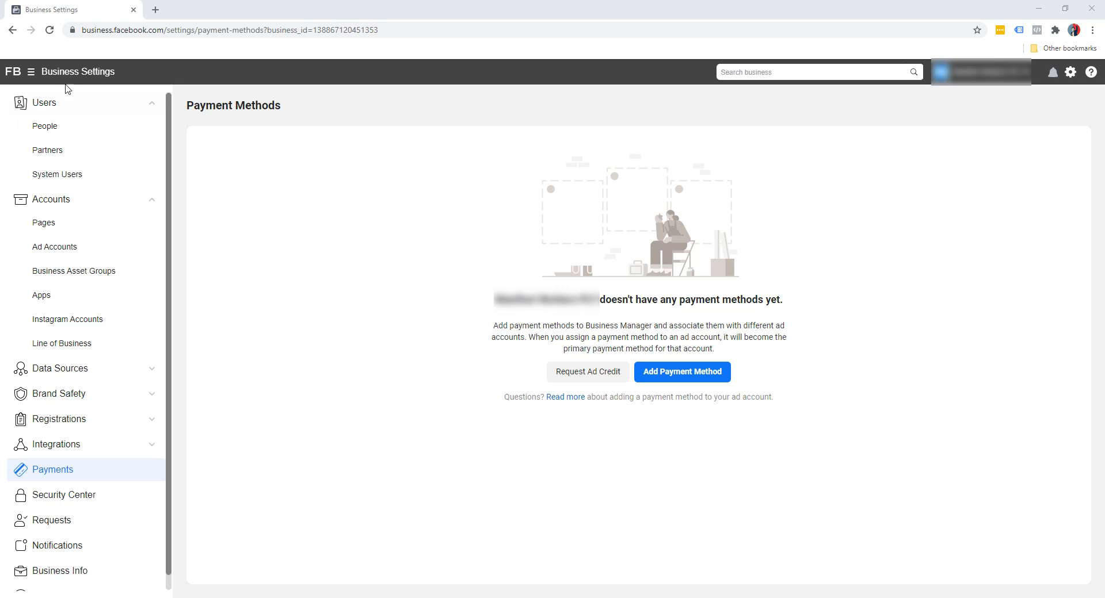
mouse_move(60, 393)
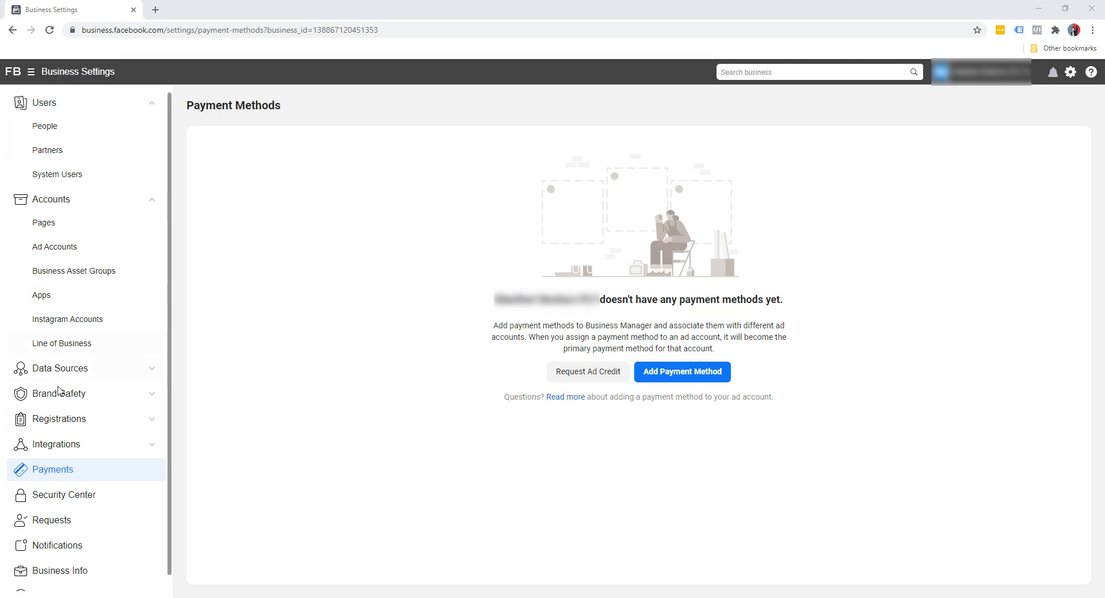
mouse_move(681, 372)
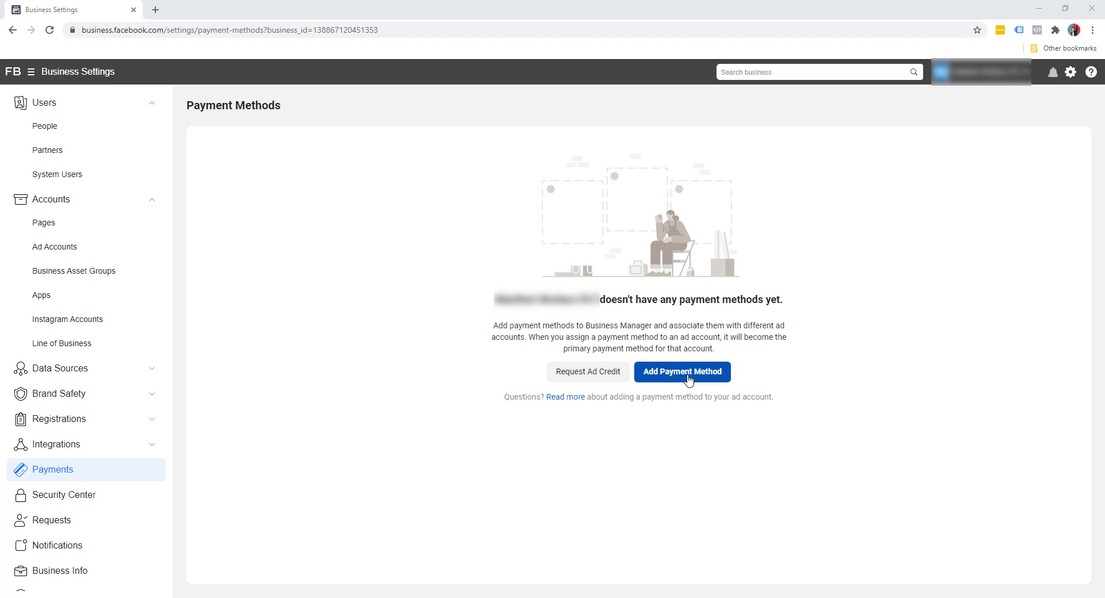
Step: Open the Select a Payment Method dialog via Add Payment Method
left_click(681, 372)
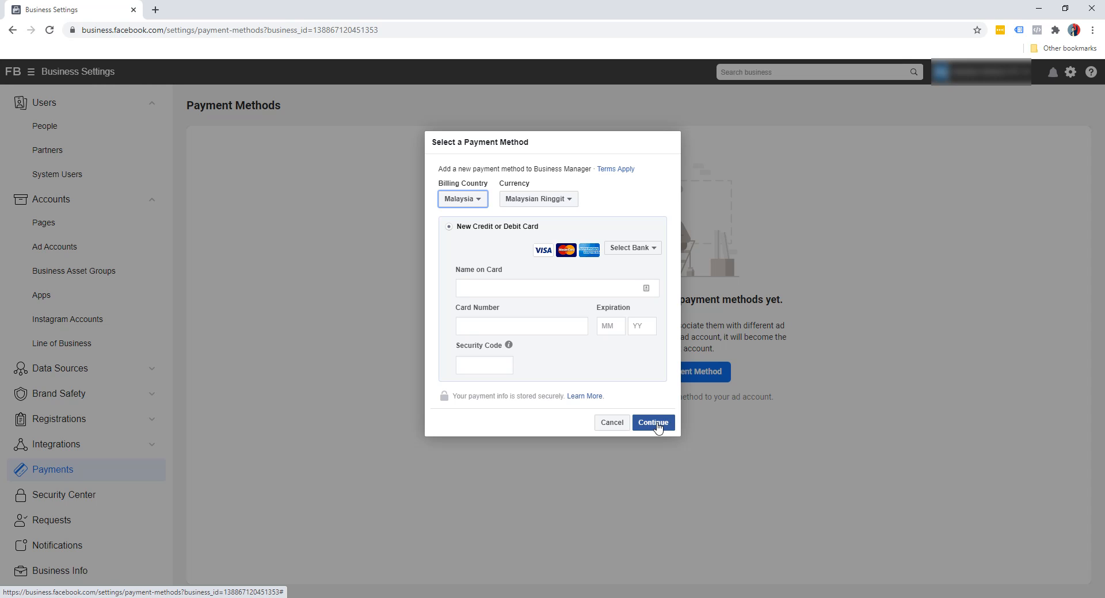
mouse_move(790, 346)
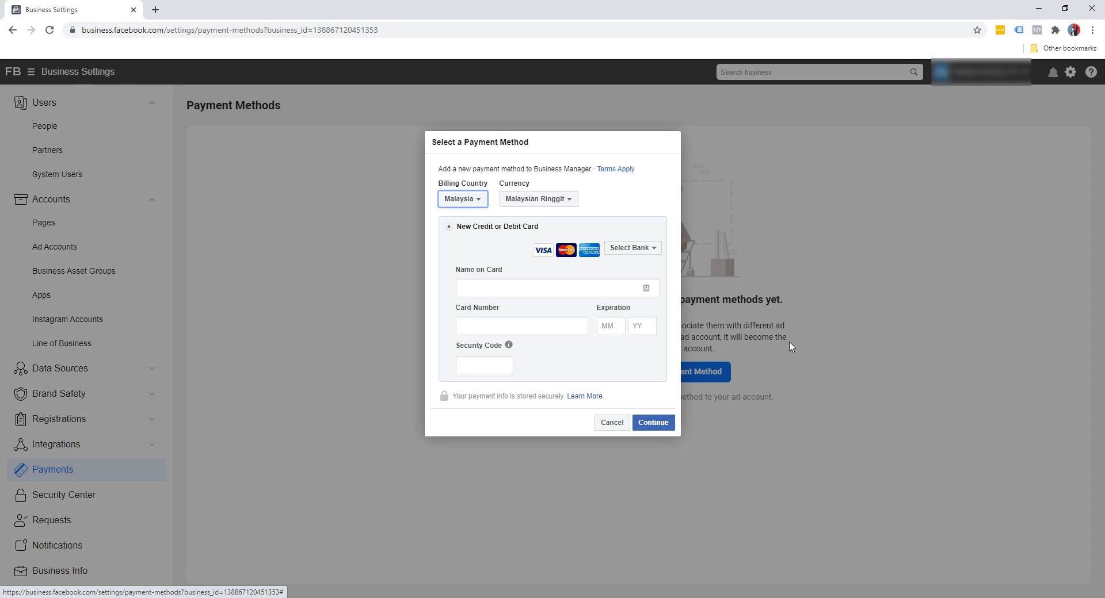